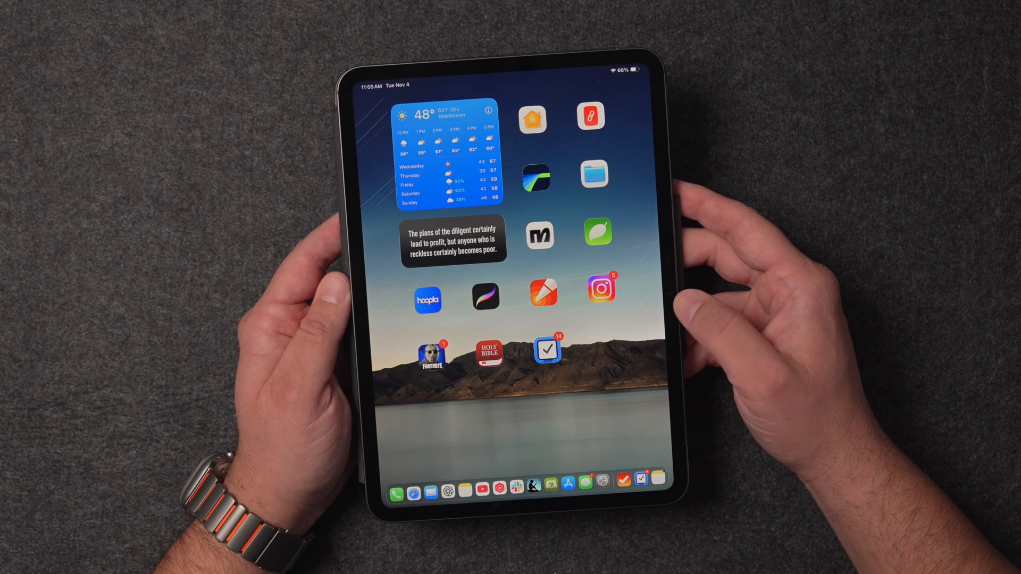
# Stack Safari beside ChatGPT and the Bible app, and dismiss the Bible App rating prompt.
pyautogui.click(547, 351)
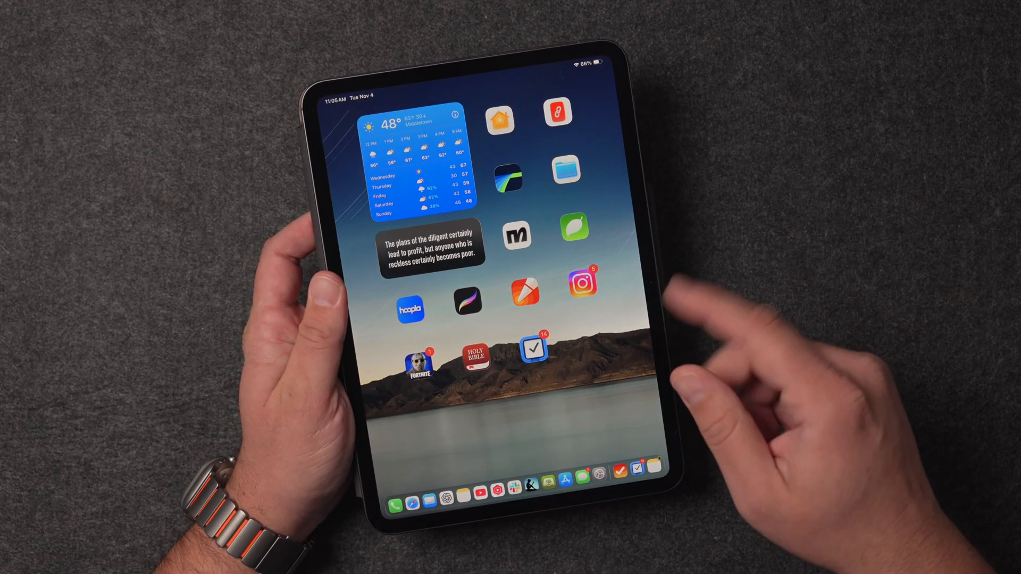
pyautogui.click(421, 494)
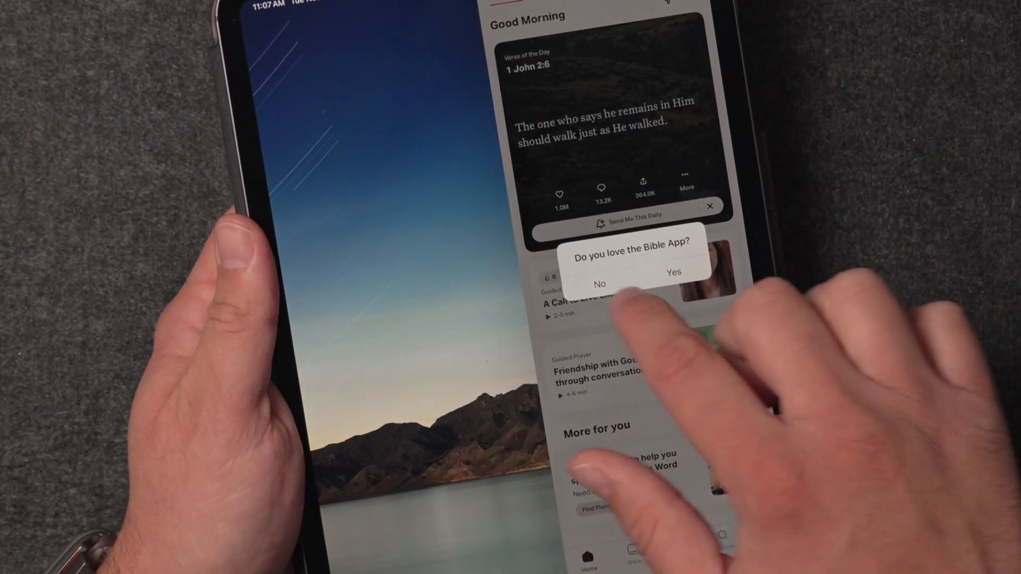
pyautogui.click(673, 284)
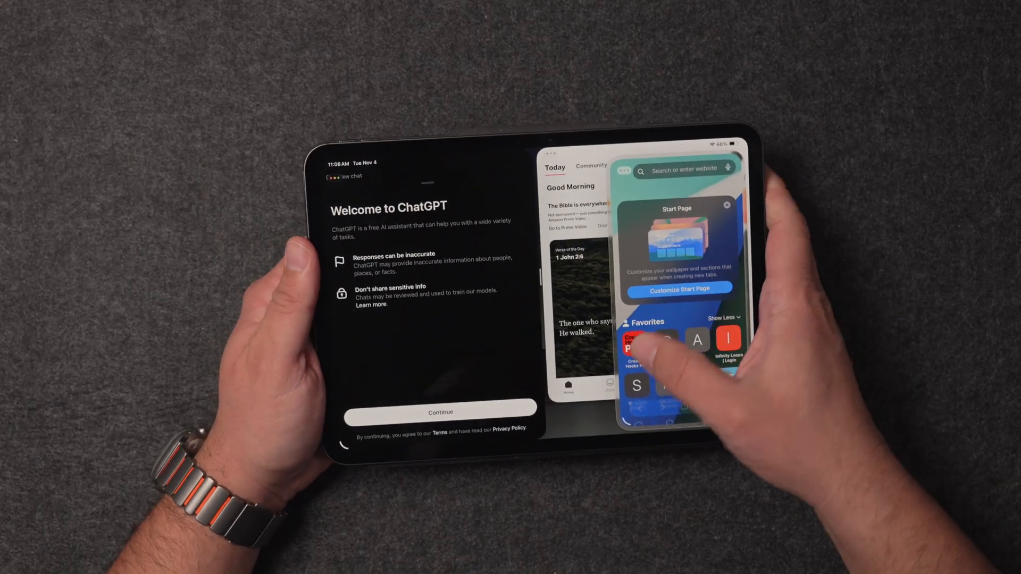
# Check iPadOS 26.1 (23B85) under Software Update, then search Spotlight for 'photos'.
pyautogui.click(727, 204)
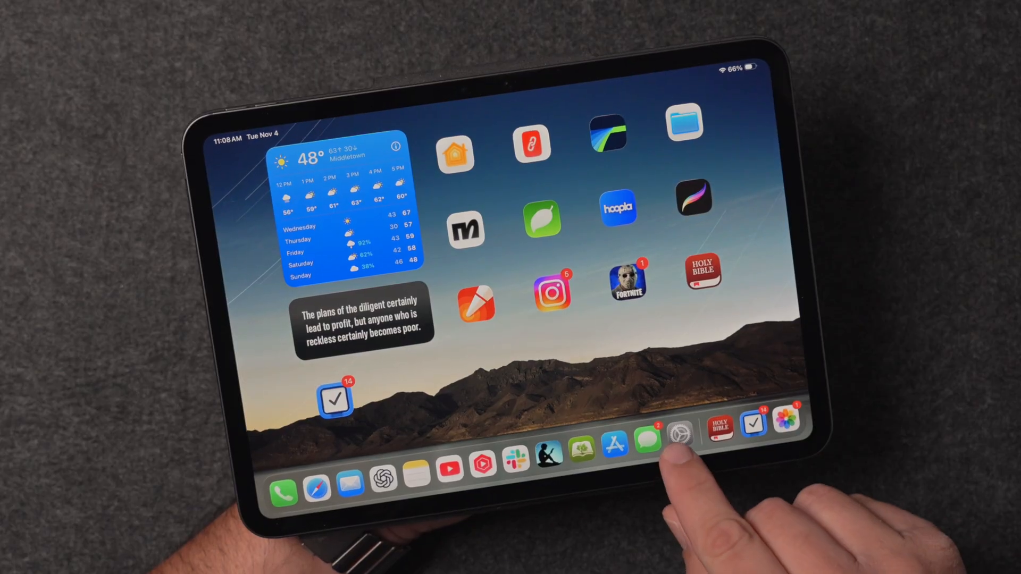
pyautogui.click(679, 440)
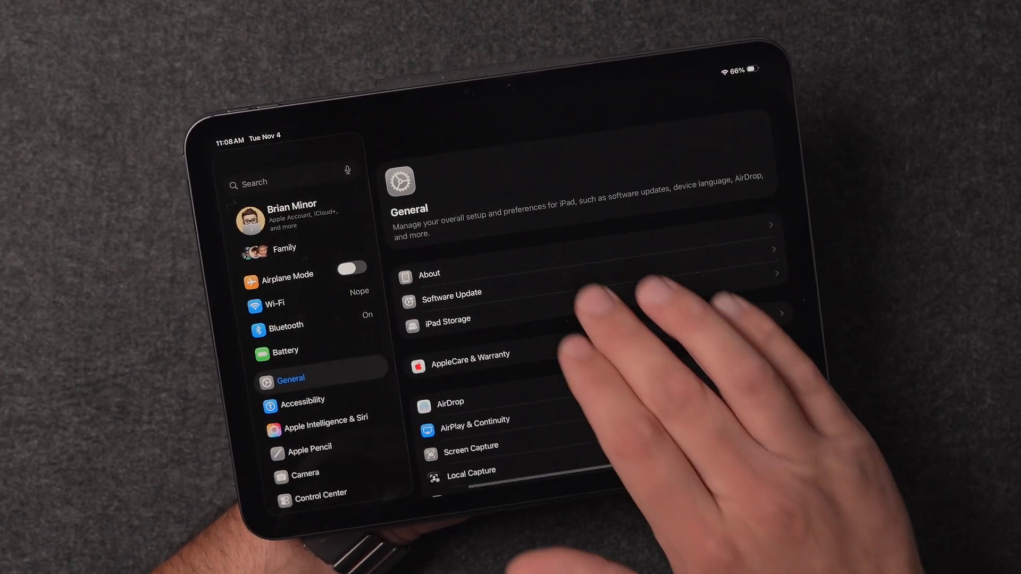
pyautogui.click(451, 299)
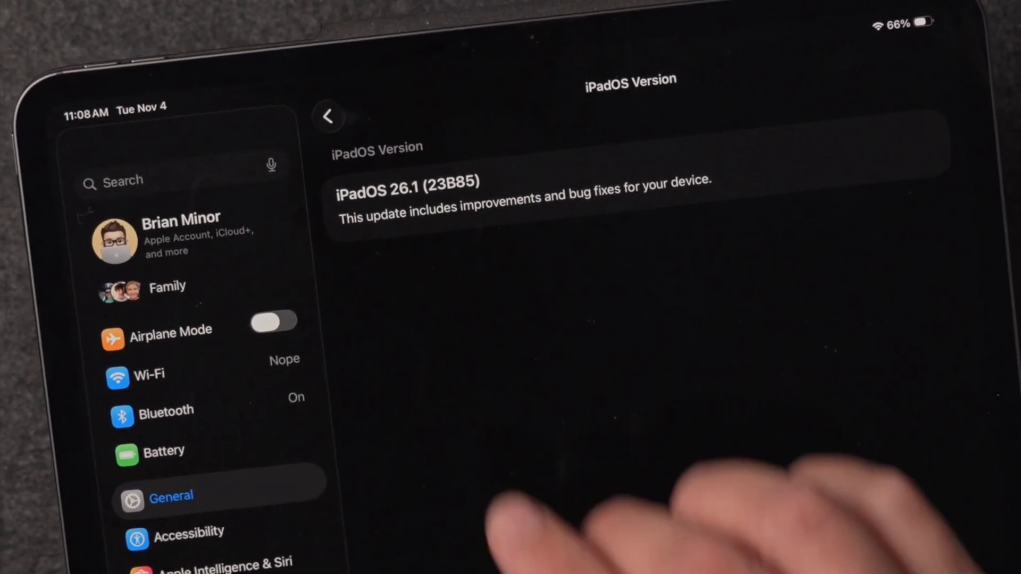
pyautogui.click(329, 118)
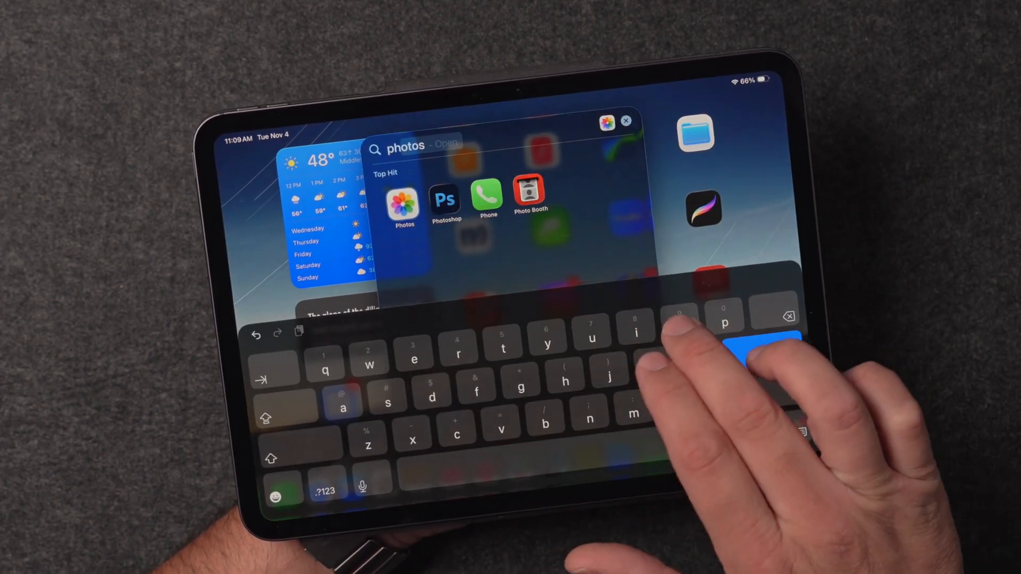
# Open Photos from the search results, then return to the Settings iPadOS Version page.
pyautogui.click(404, 199)
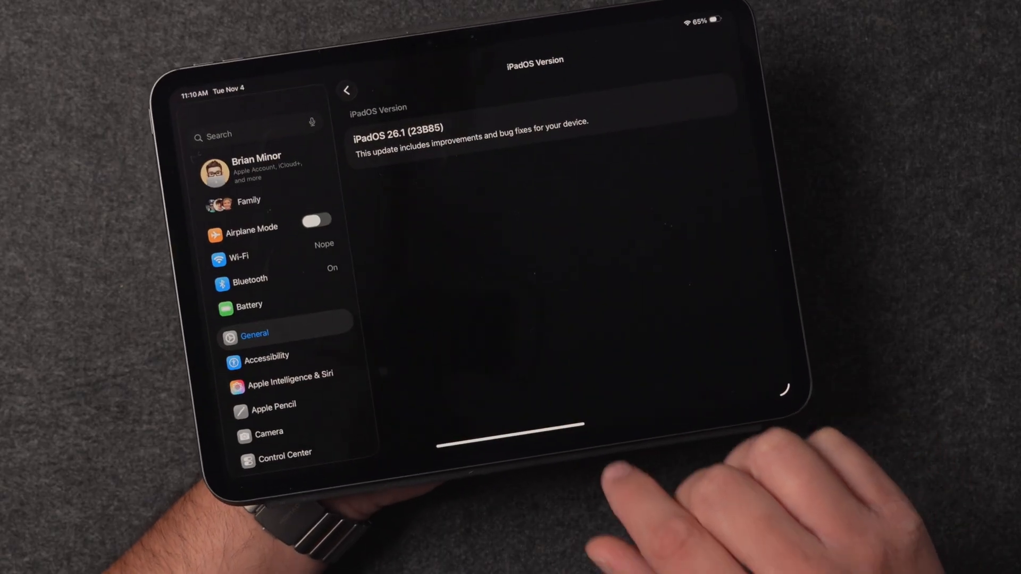
# Review Multitasking & Gestures with Windowed Apps selected, then return to the Home Screen.
pyautogui.scroll(-3)
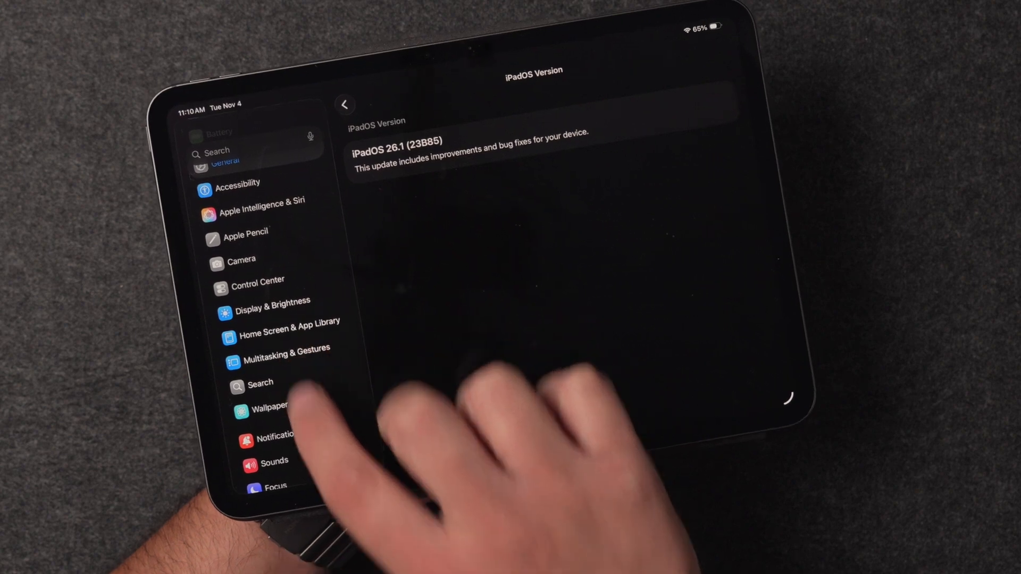
pyautogui.click(283, 362)
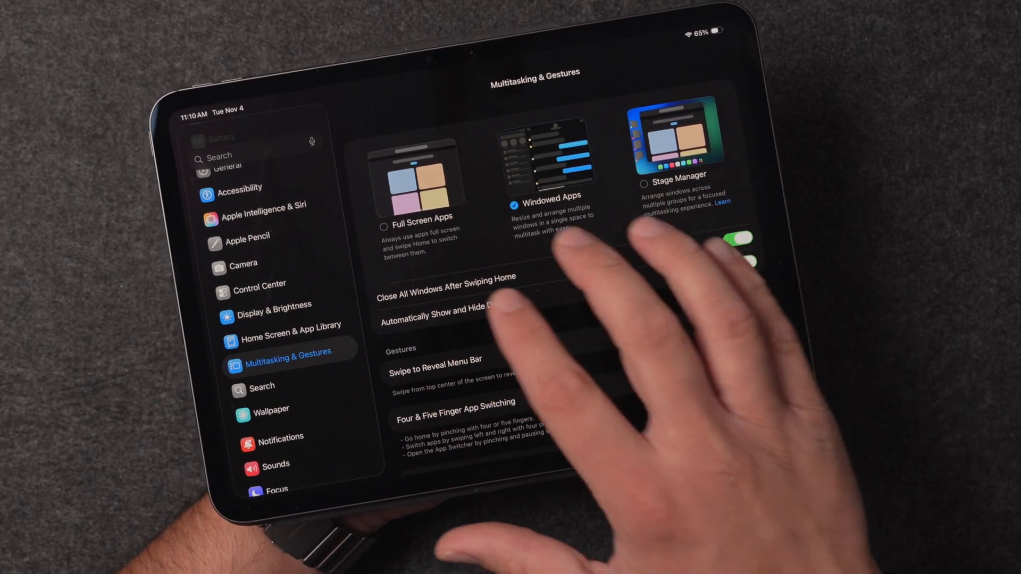
pyautogui.click(415, 192)
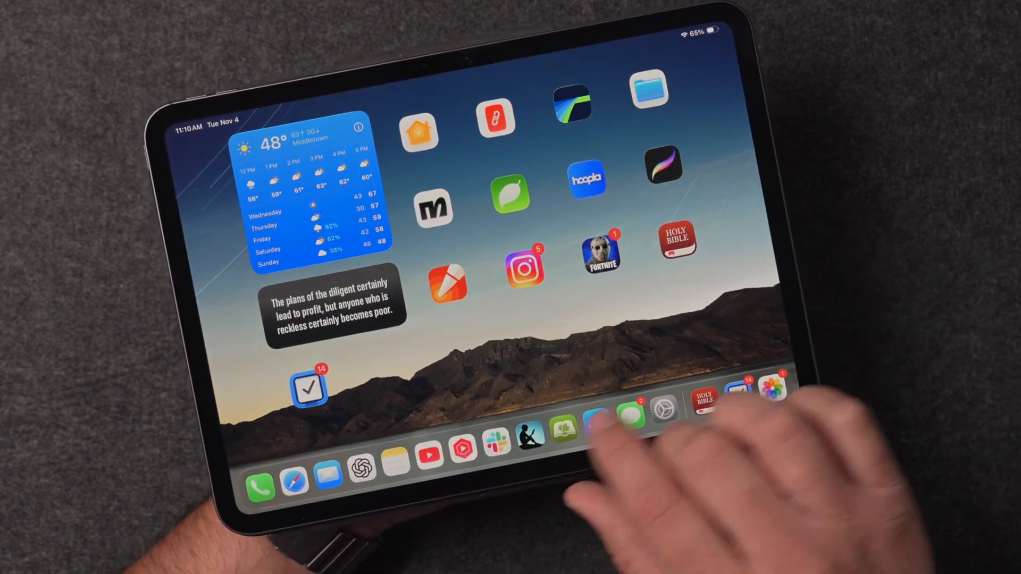
# Enter and exit Home Screen edit mode, then choose Full Screen Apps in Multitasking & Gestures.
pyautogui.click(660, 412)
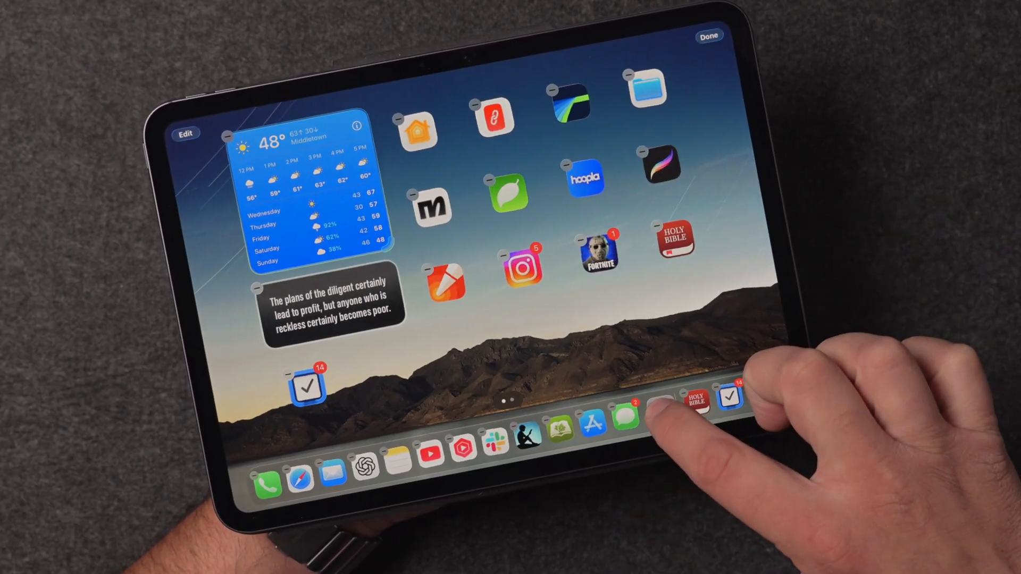
pyautogui.click(698, 401)
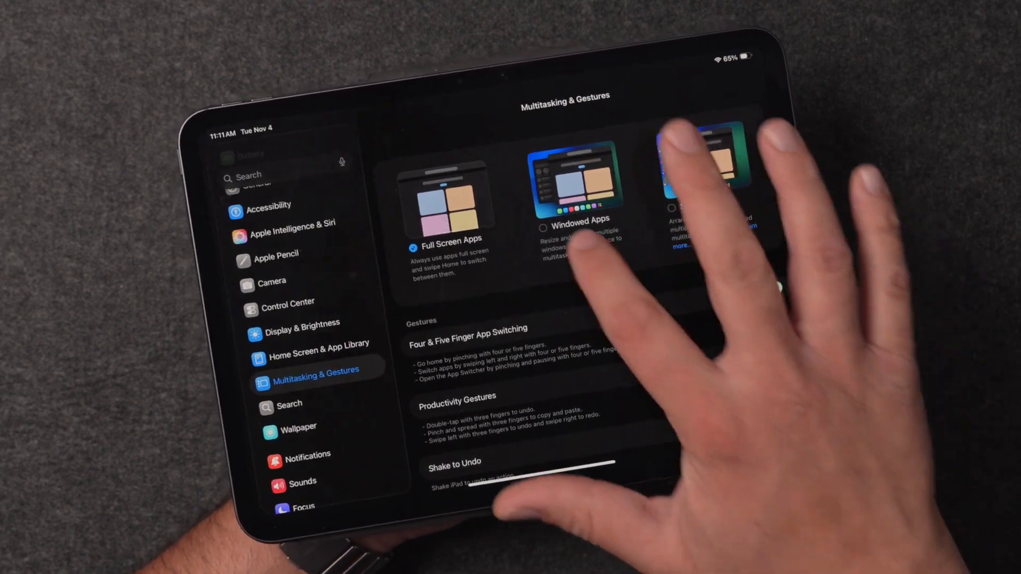
# Switch multitasking to Windowed Apps and turn on Shake to Undo under Gestures.
pyautogui.click(569, 190)
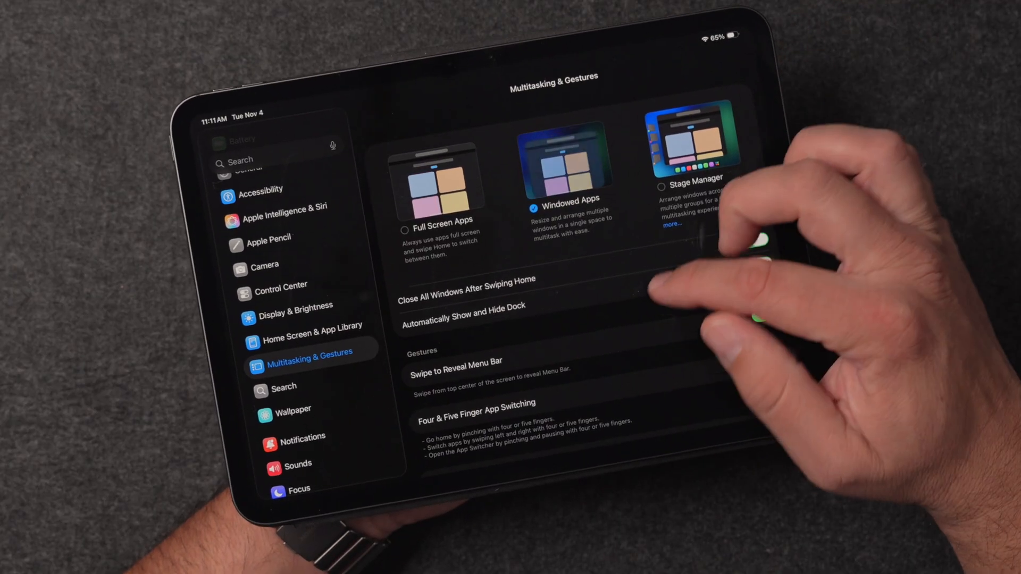
pyautogui.scroll(-3)
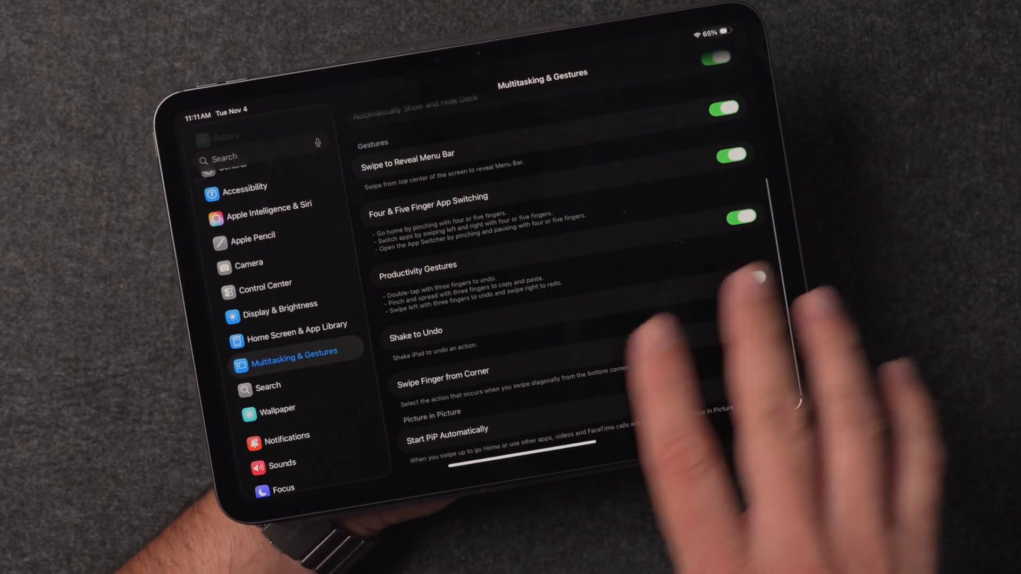
pyautogui.click(748, 317)
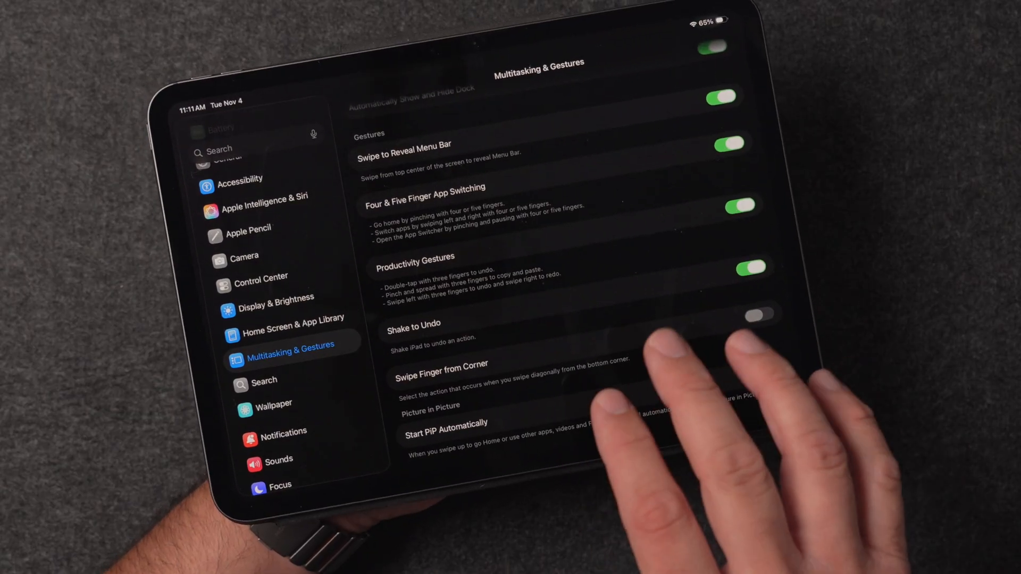
pyautogui.click(768, 374)
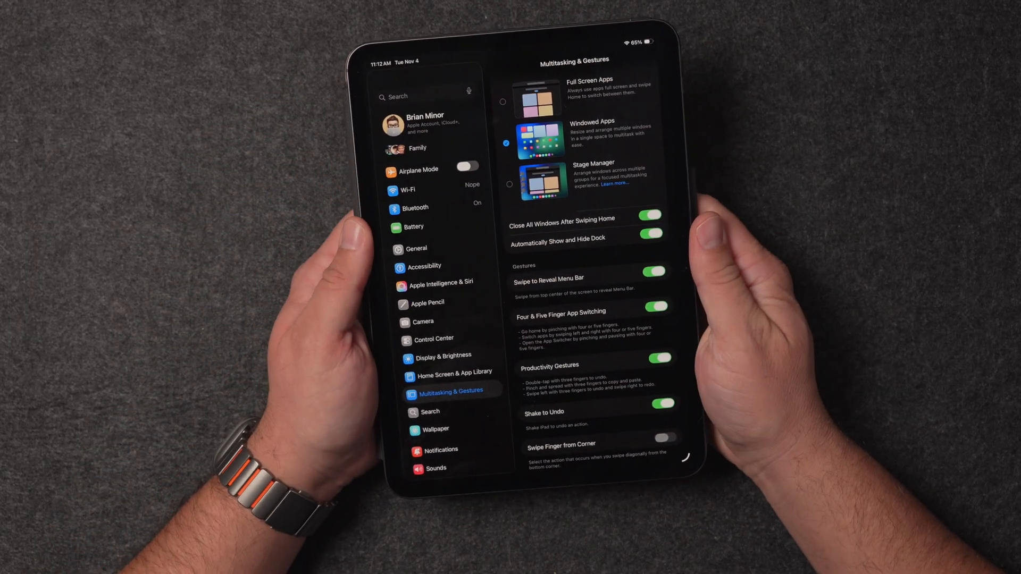
# View the Liquid Glass look options in Display & Brightness, then search Spotlight for 'tv'.
pyautogui.scroll(-3)
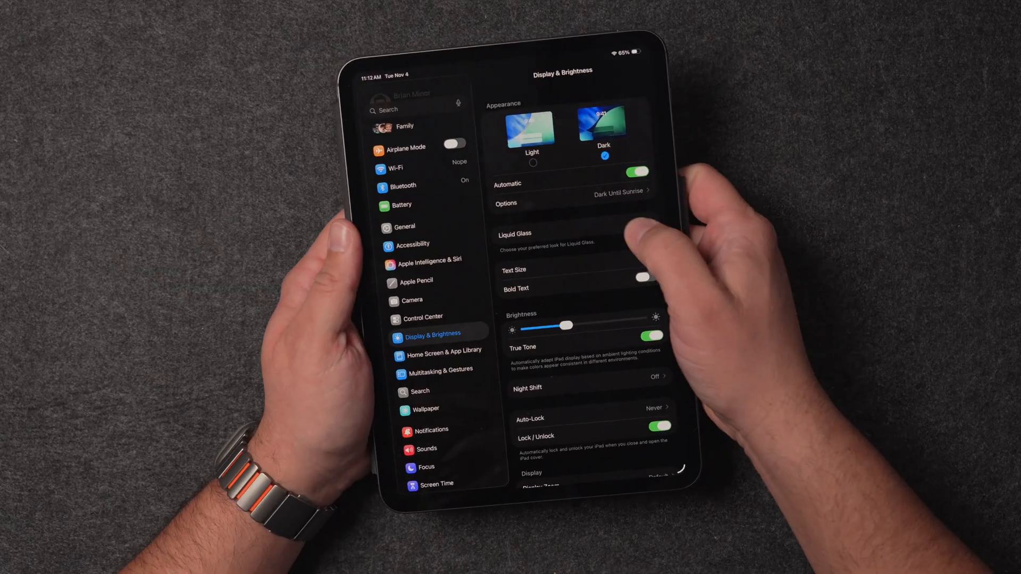
pyautogui.click(536, 234)
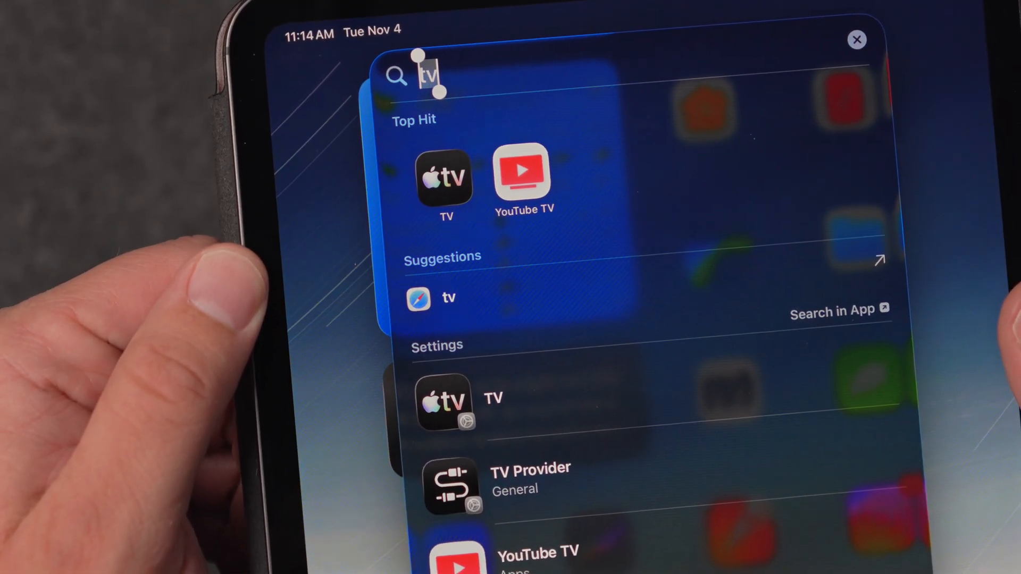
pyautogui.scroll(-3)
pyautogui.write('music')
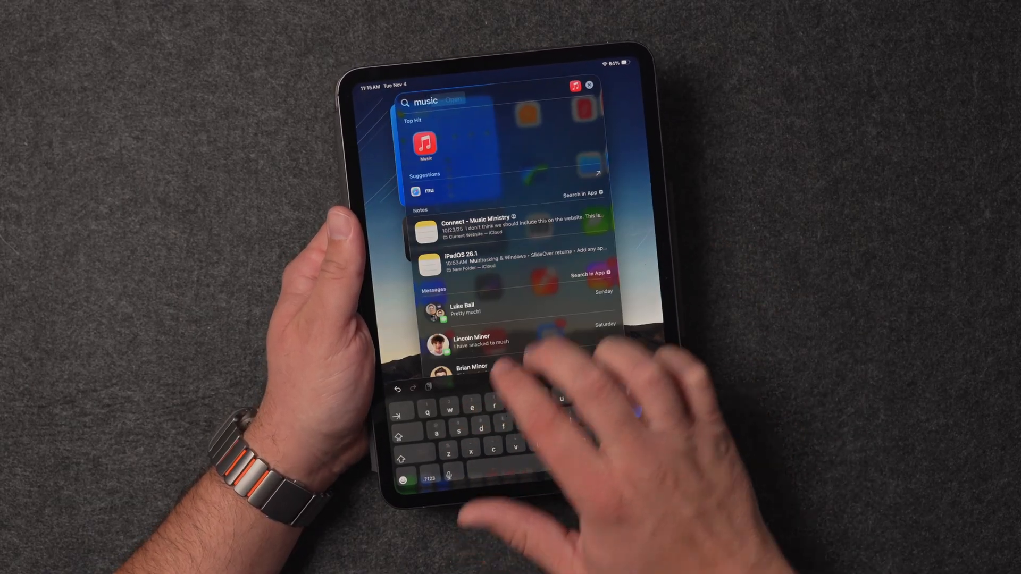
# Launch Music from the Top Hit in the 'music' search results.
pyautogui.click(427, 145)
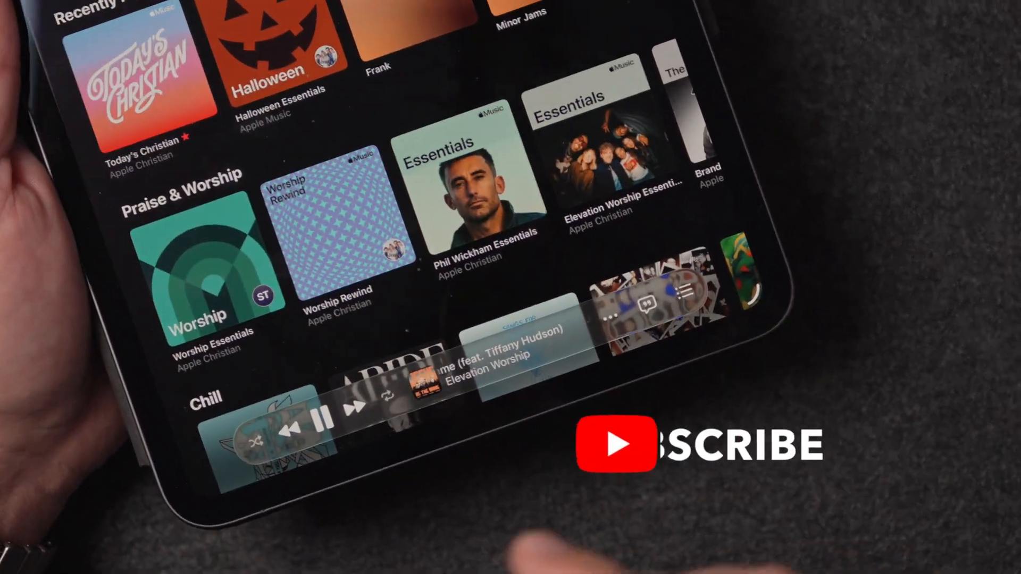
pyautogui.click(349, 412)
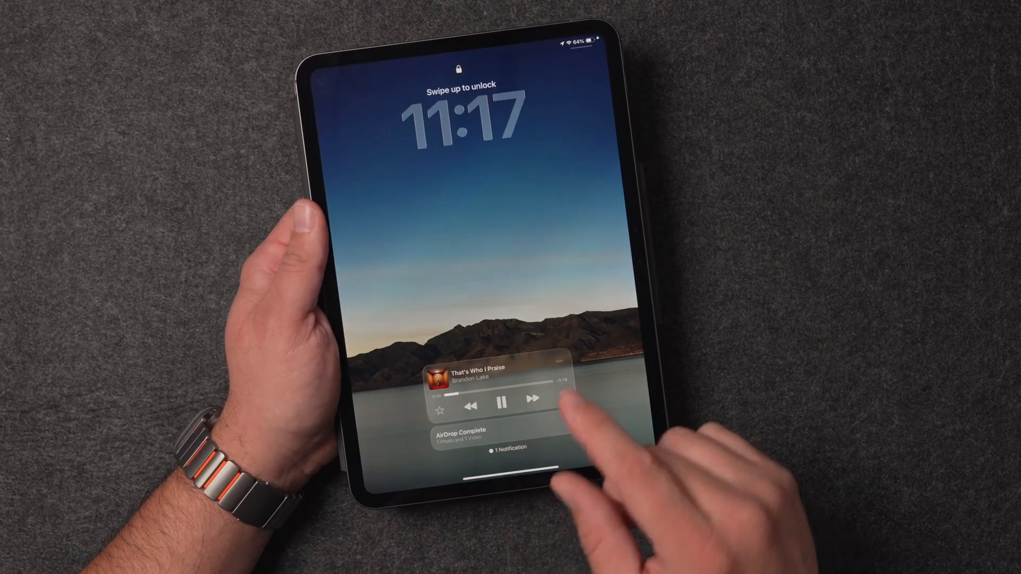
# Wake the iPad to see the Now Playing controls and AirDrop Complete notification.
pyautogui.click(502, 404)
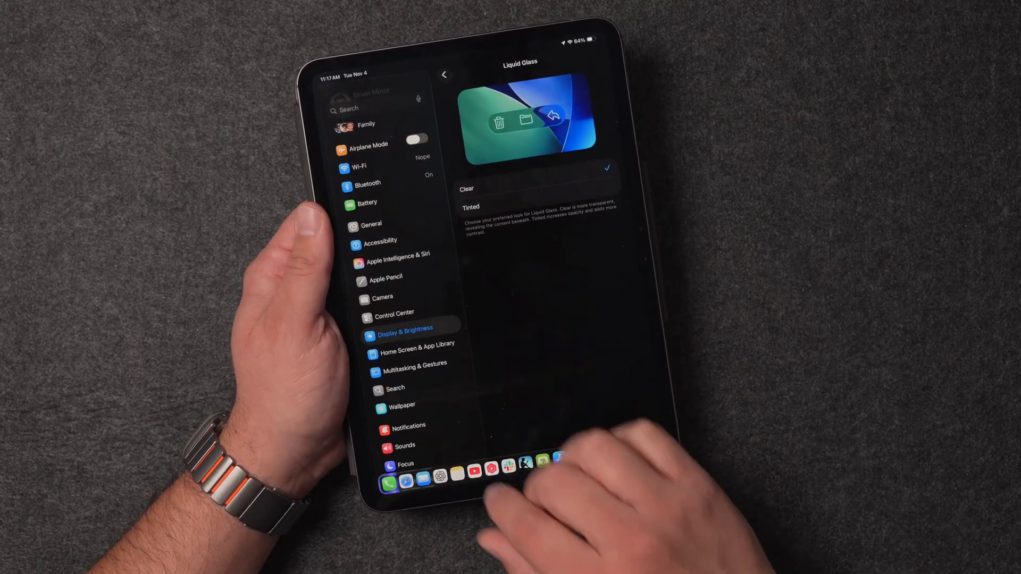
# Search Settings for 'Camera' and switch off Lock Screen Swipe to Open Camera.
pyautogui.click(350, 108)
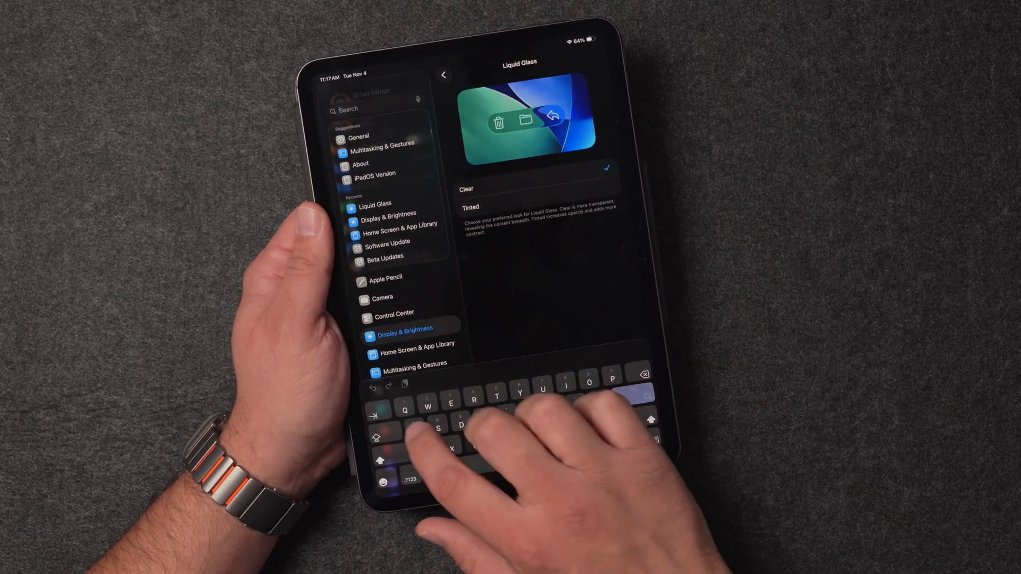
pyautogui.write('Camer')
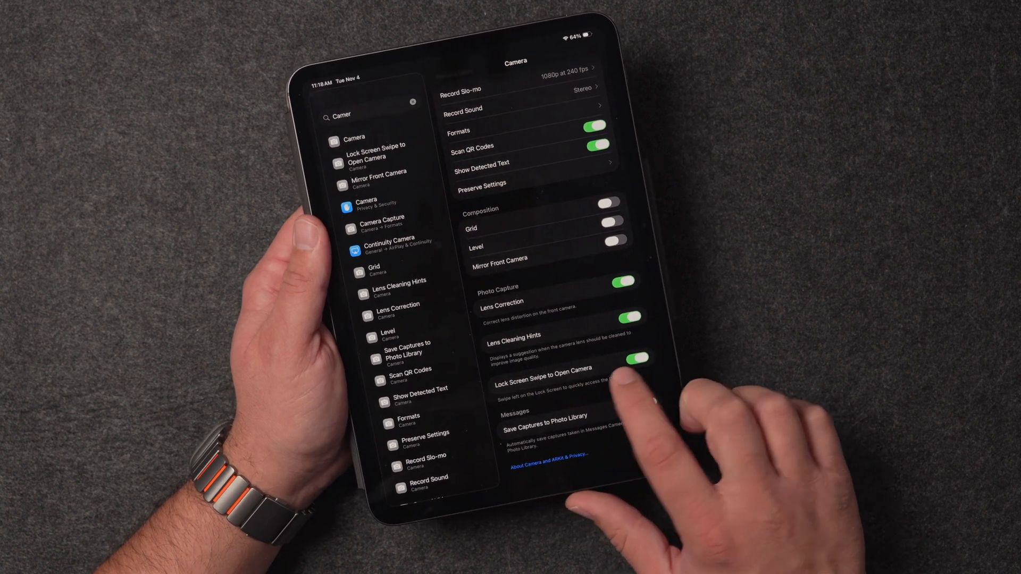
pyautogui.click(637, 368)
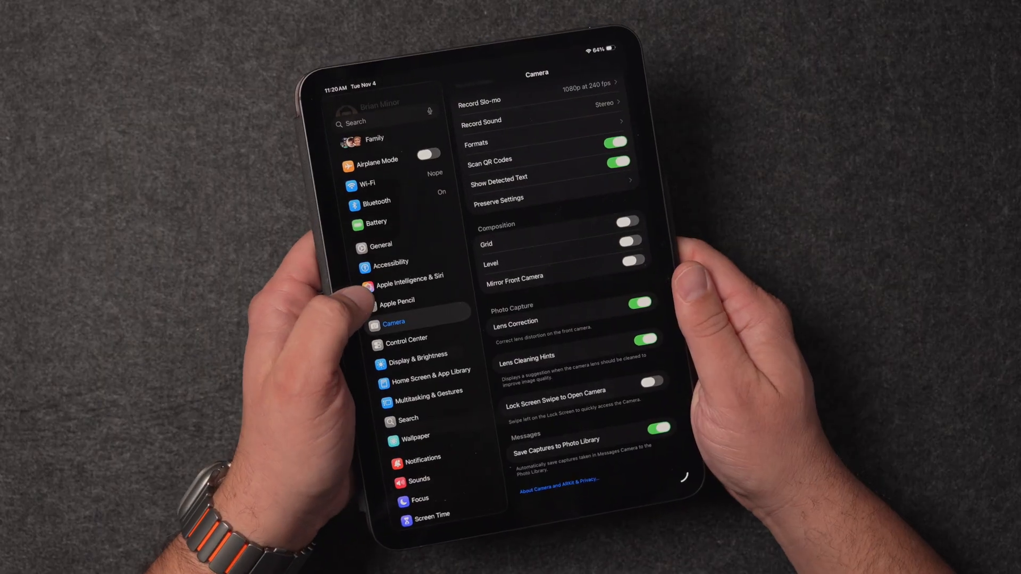
# Scroll the Siri language list in Apple Intelligence & Siri, with English (United States) checked.
pyautogui.click(409, 283)
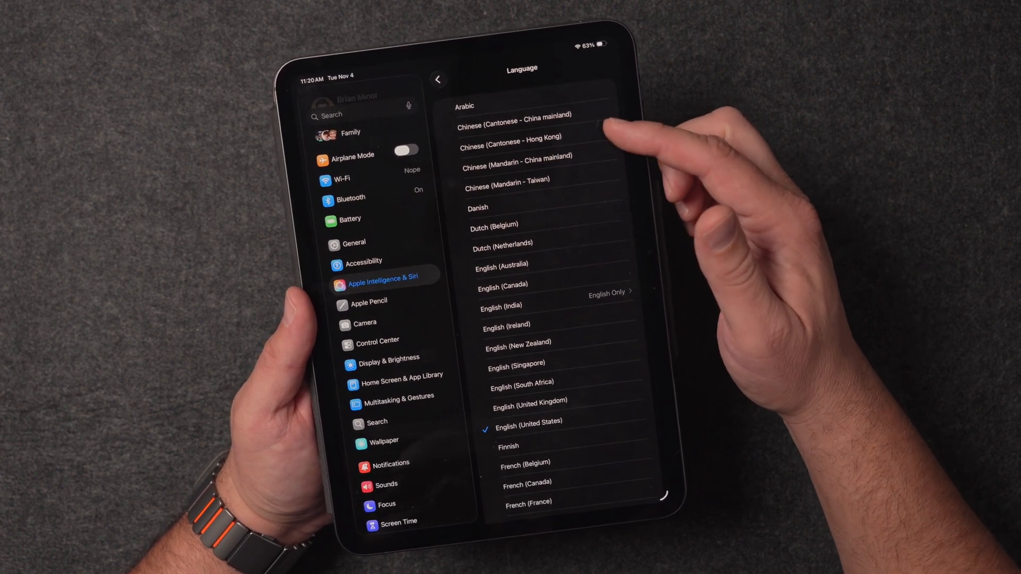
pyautogui.scroll(-3)
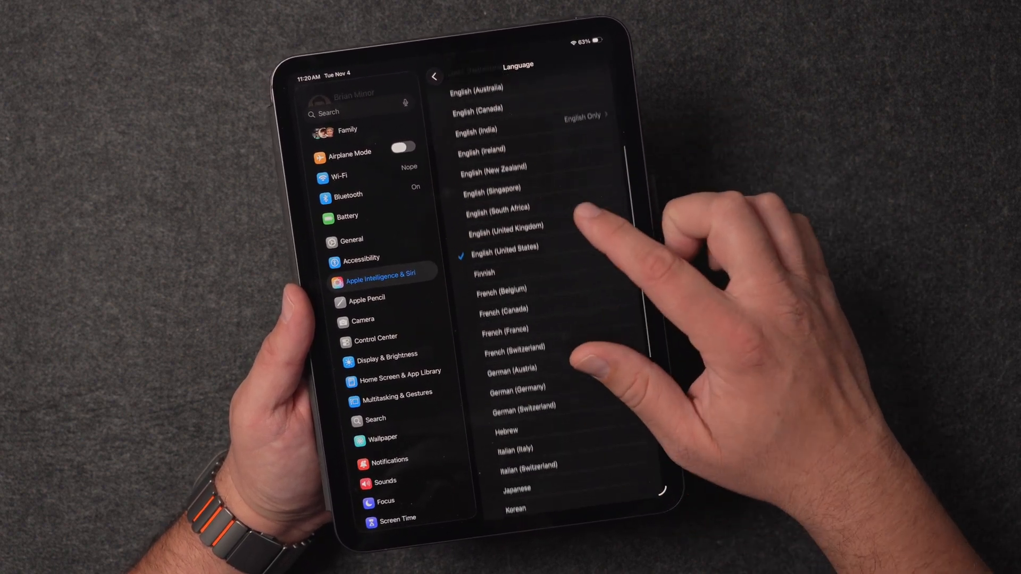
pyautogui.scroll(-3)
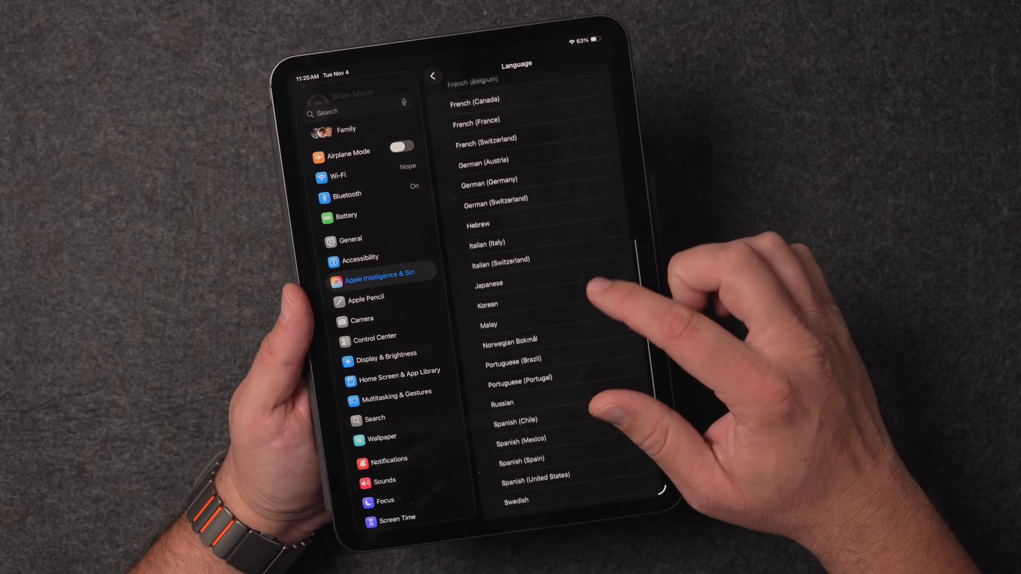
pyautogui.scroll(-3)
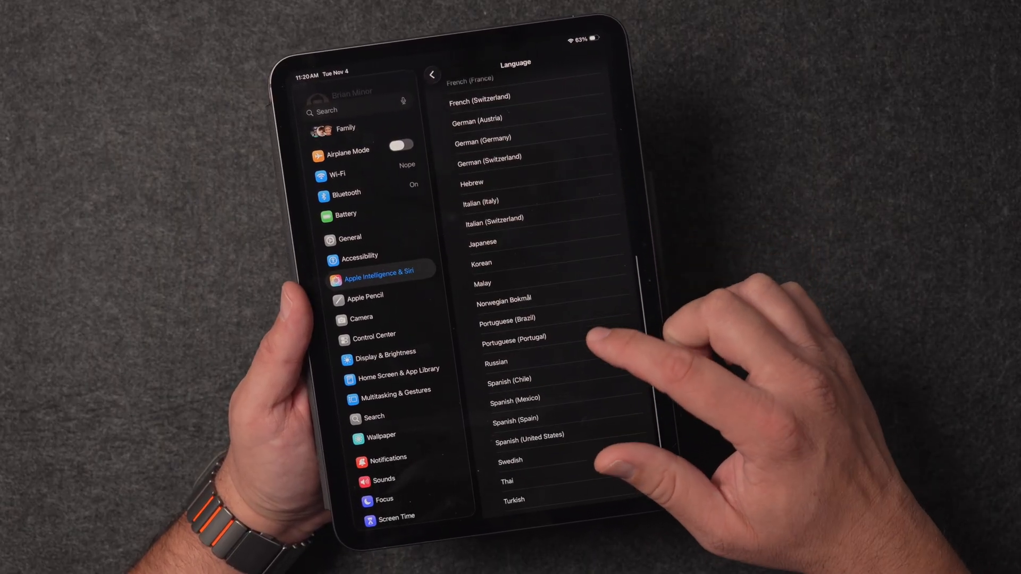
pyautogui.scroll(-3)
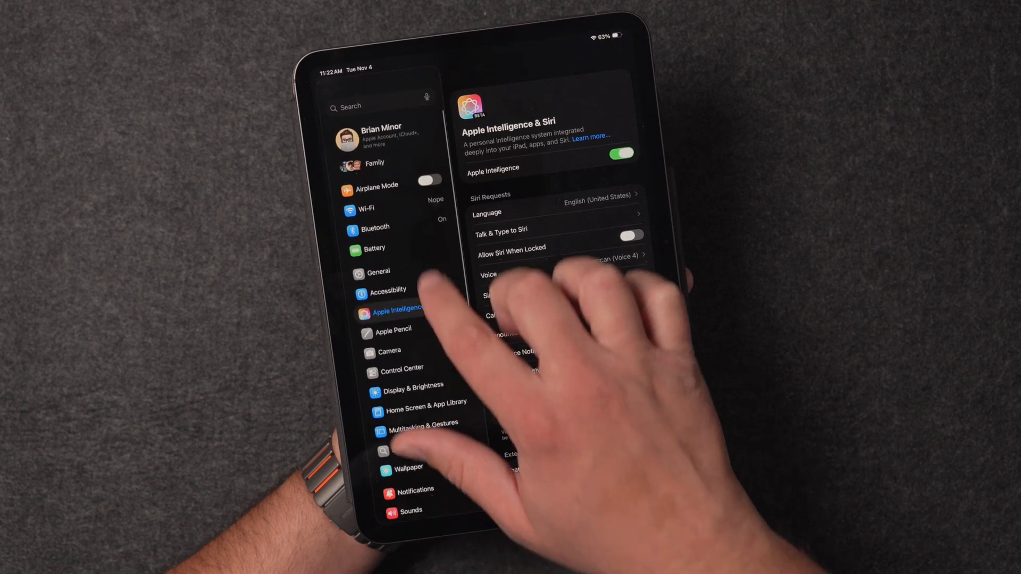
# Open General > Local Capture and toggle the Audio Only switch.
pyautogui.click(378, 271)
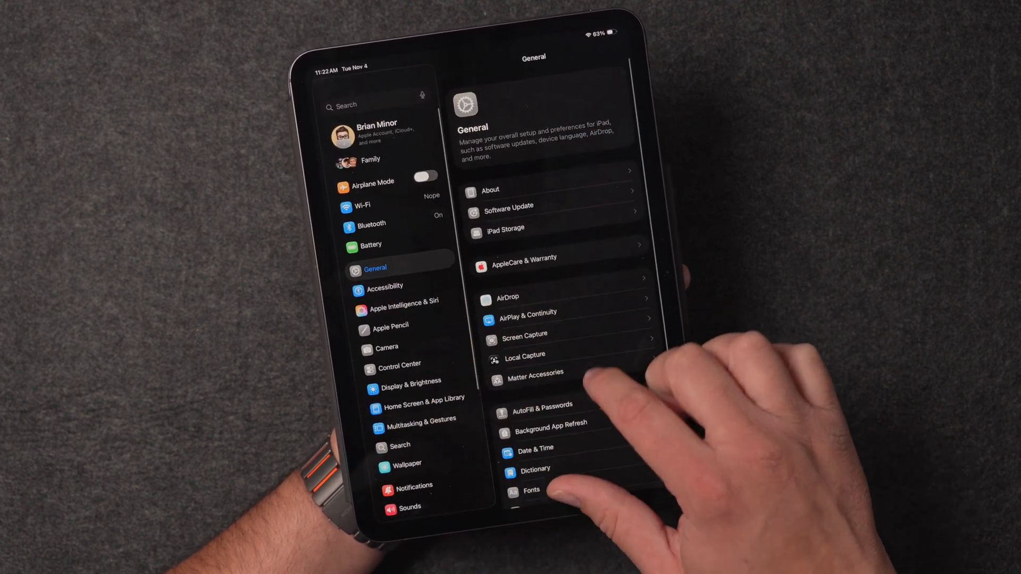
pyautogui.click(524, 355)
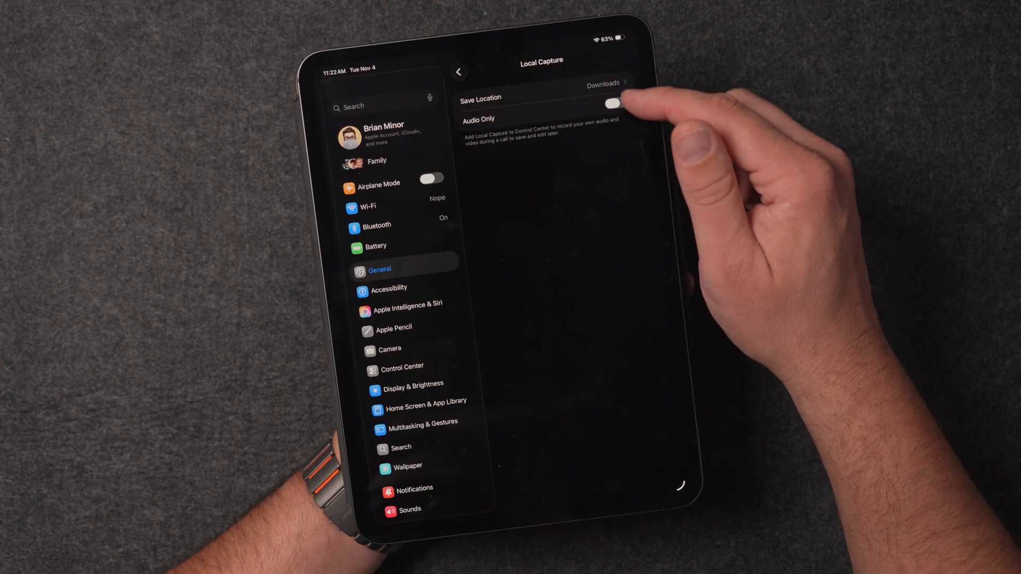
pyautogui.click(606, 84)
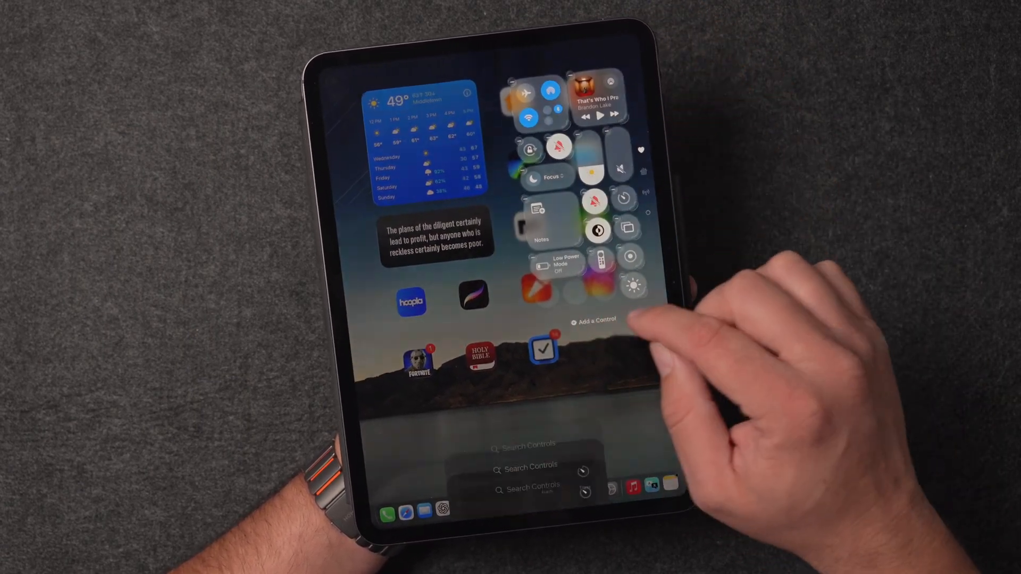
# Add the 'Local Capture' control to Control Center, then try Start Recording and Audio Only.
pyautogui.click(526, 465)
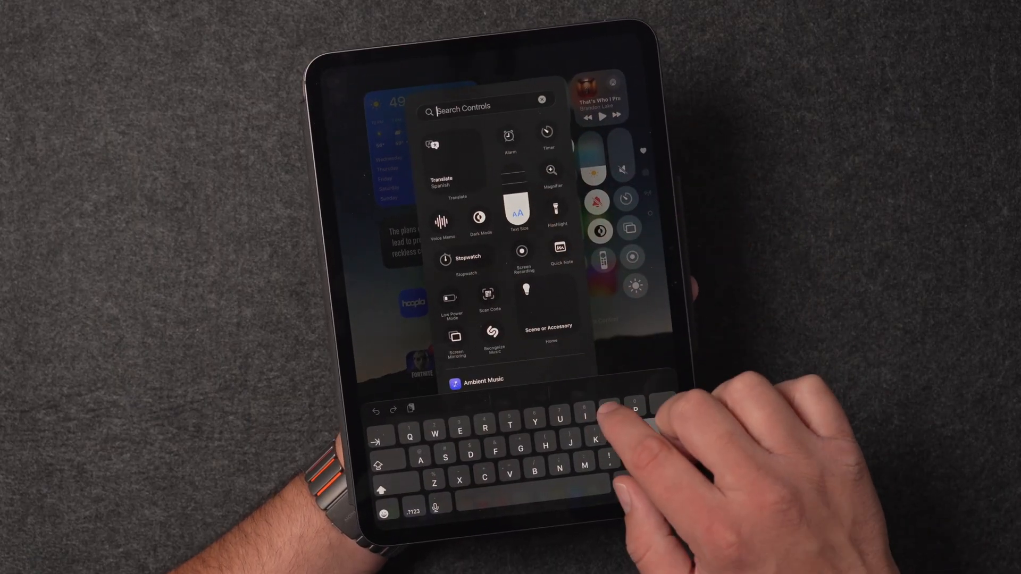
pyautogui.write('Loca')
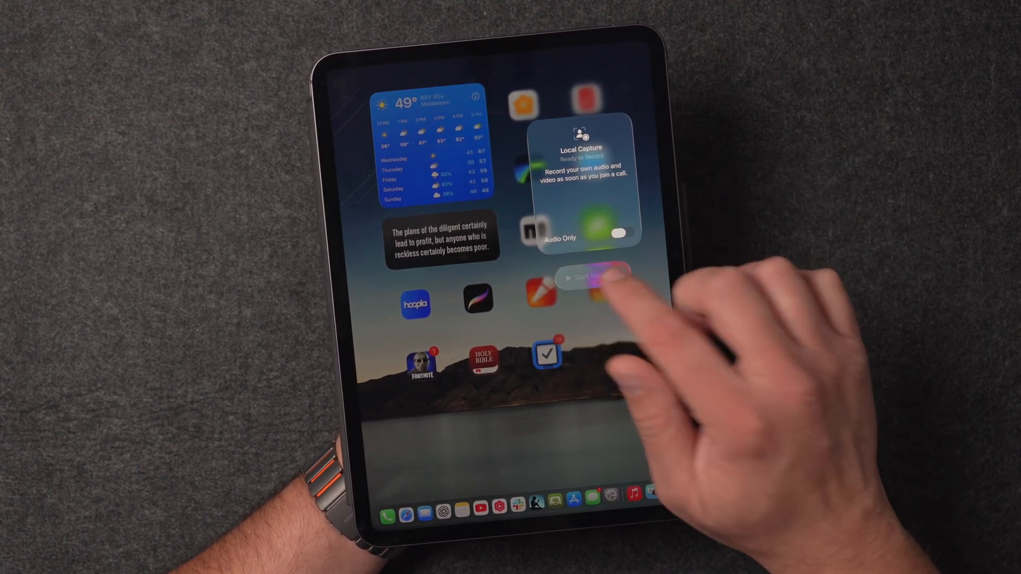
pyautogui.click(592, 276)
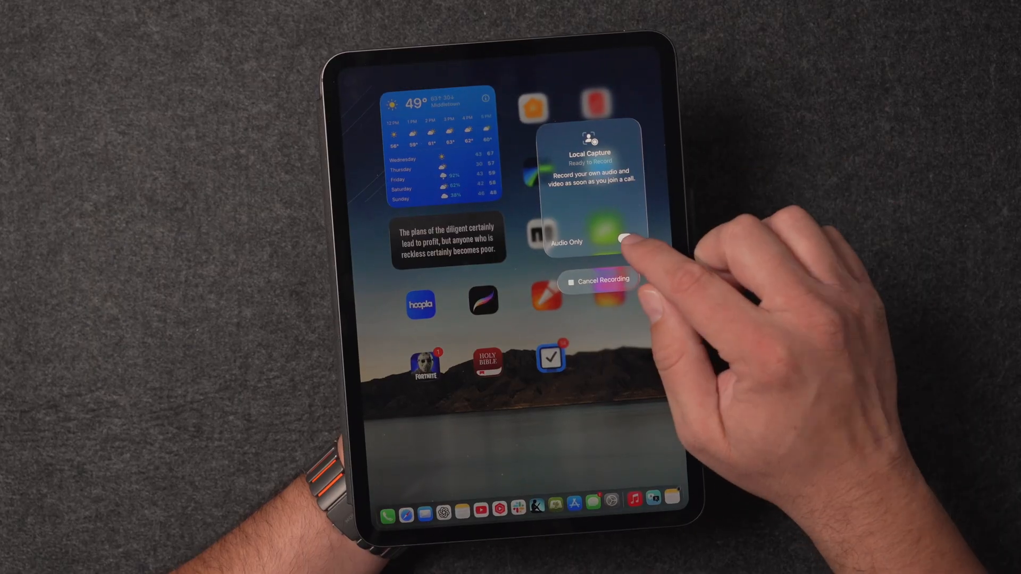
pyautogui.click(626, 237)
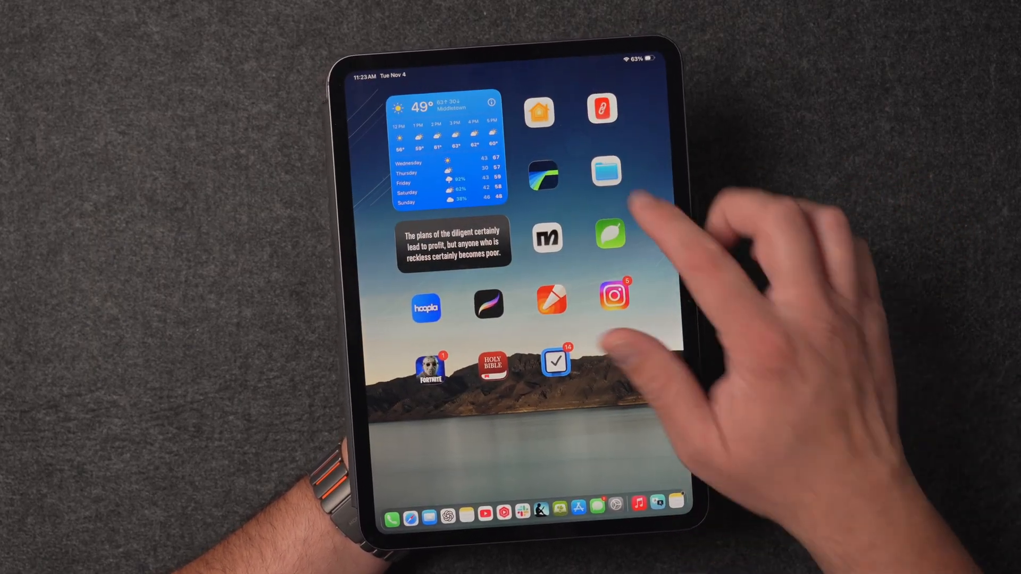
# Open the Files app and go to iCloud Drive's Downloads folder.
pyautogui.click(606, 173)
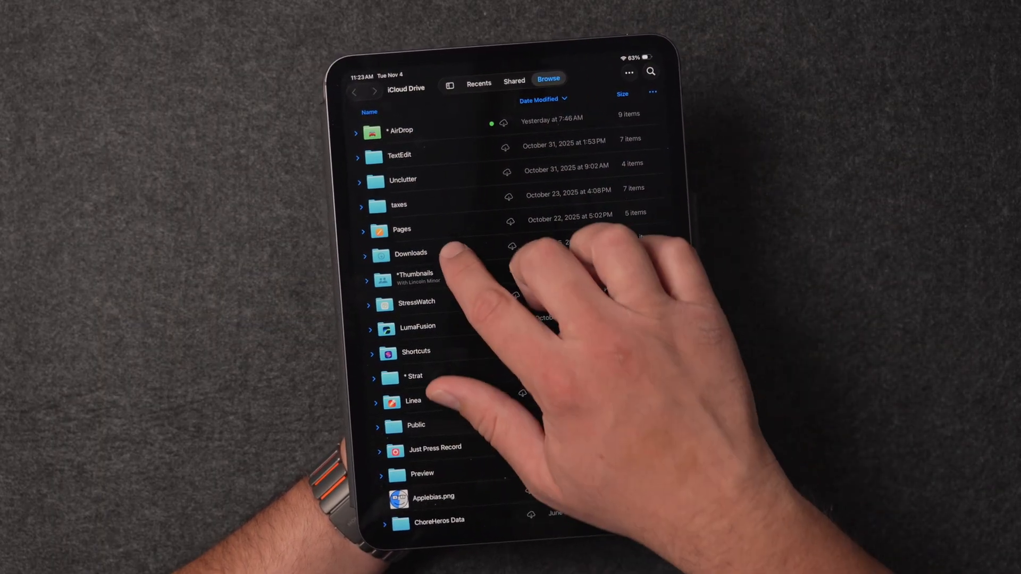
pyautogui.click(410, 252)
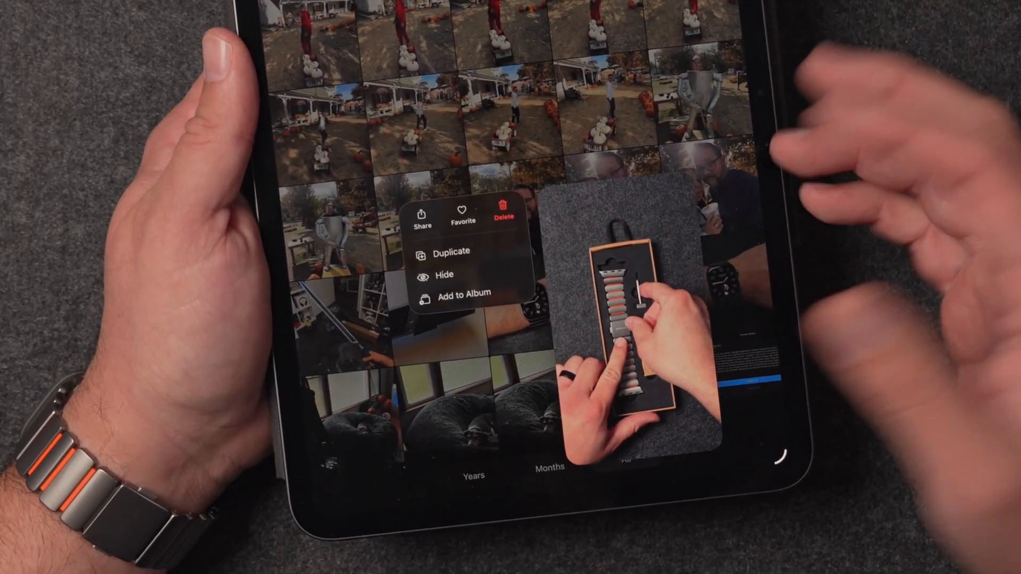
# Delete the watch band video from Photos and confirm Delete Video.
pyautogui.click(502, 215)
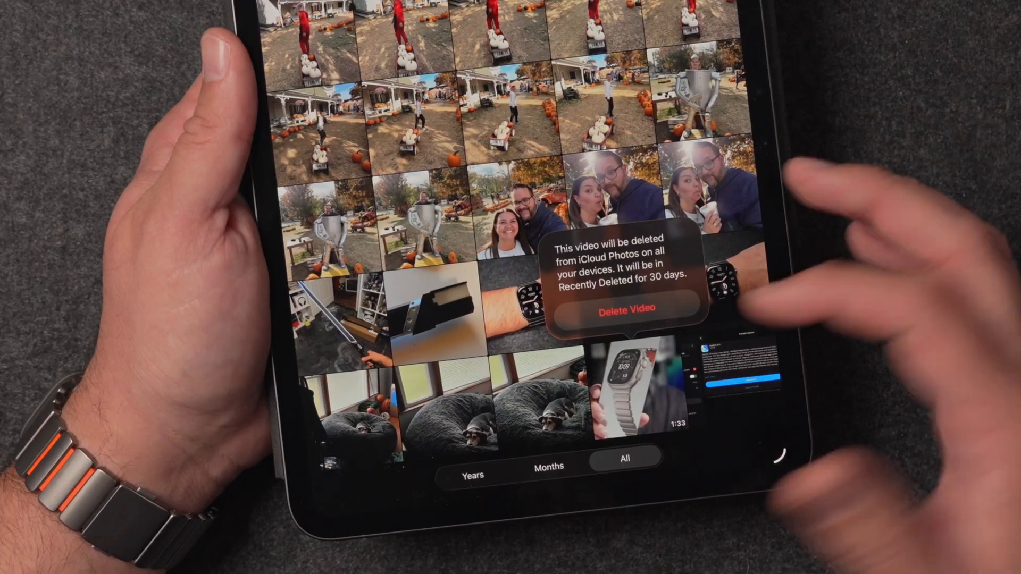
pyautogui.click(626, 307)
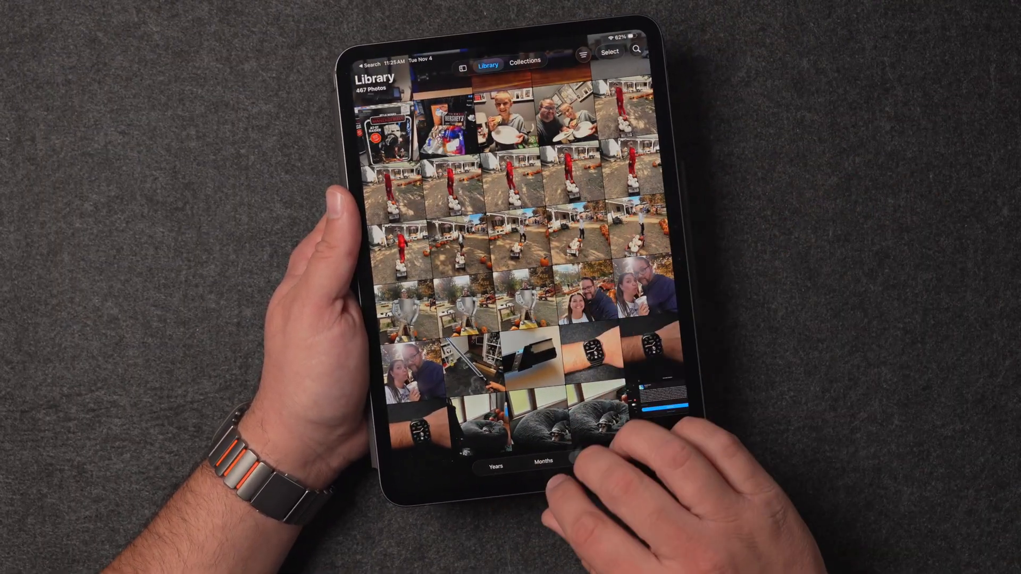